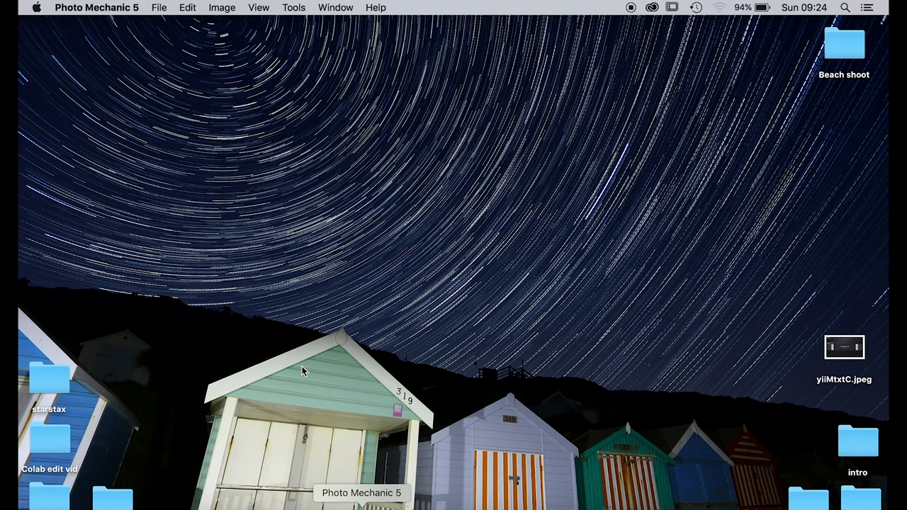
- Start an incremental auto ingest of the card into the dated Beach shoot raw folder as beach_shoot
{"action": "left_click", "coordinate": [159, 7]}
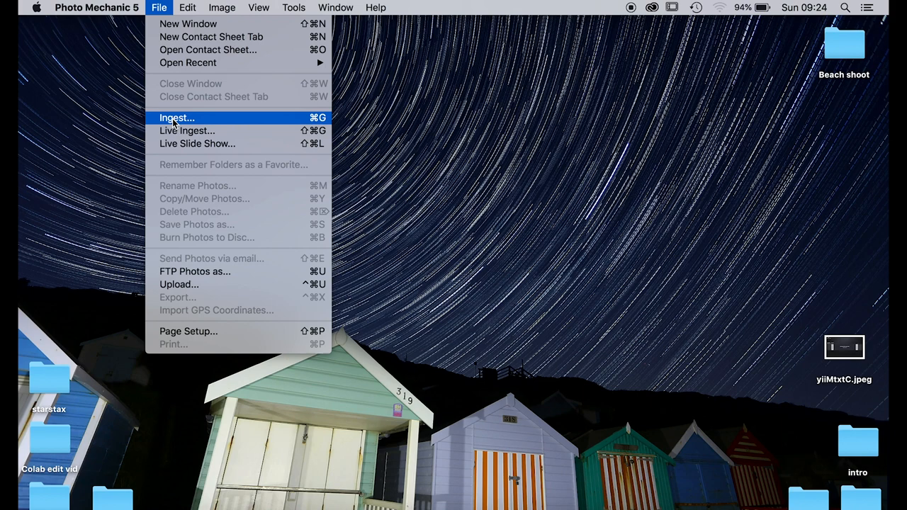
{"action": "left_click", "coordinate": [177, 117]}
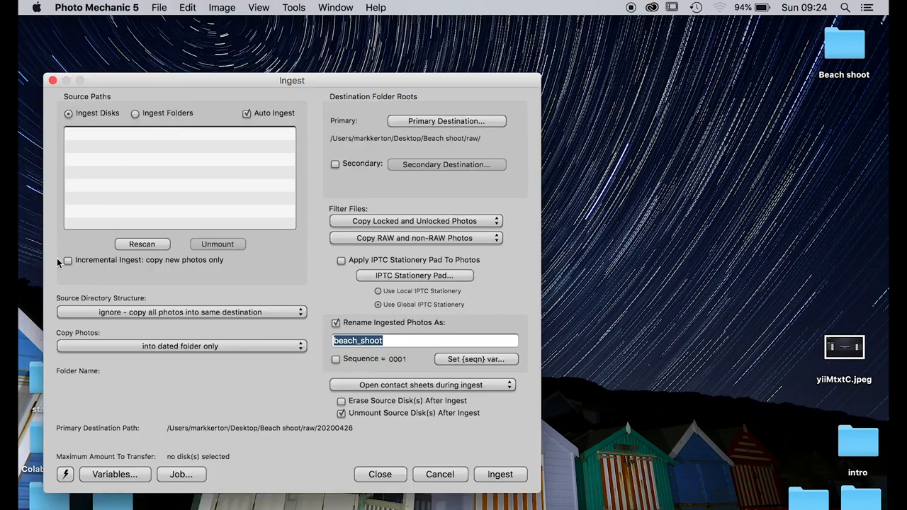
{"action": "mouse_move", "coordinate": [69, 264]}
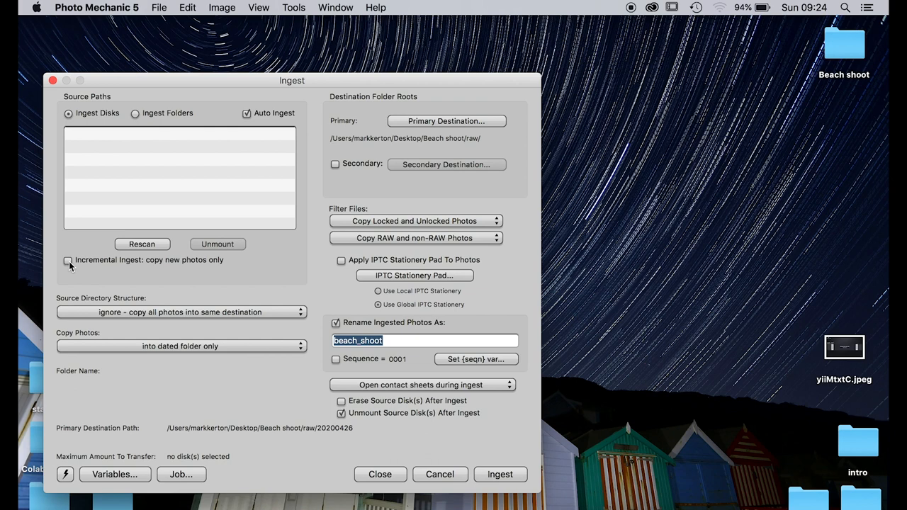
{"action": "left_click", "coordinate": [68, 260]}
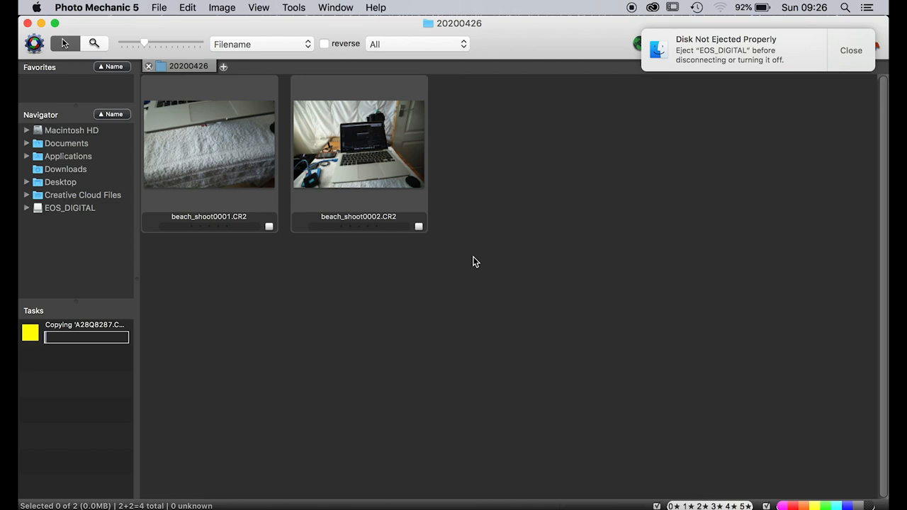
- Browse the ingested contact sheet and sort it by Rating
{"action": "left_click", "coordinate": [851, 50]}
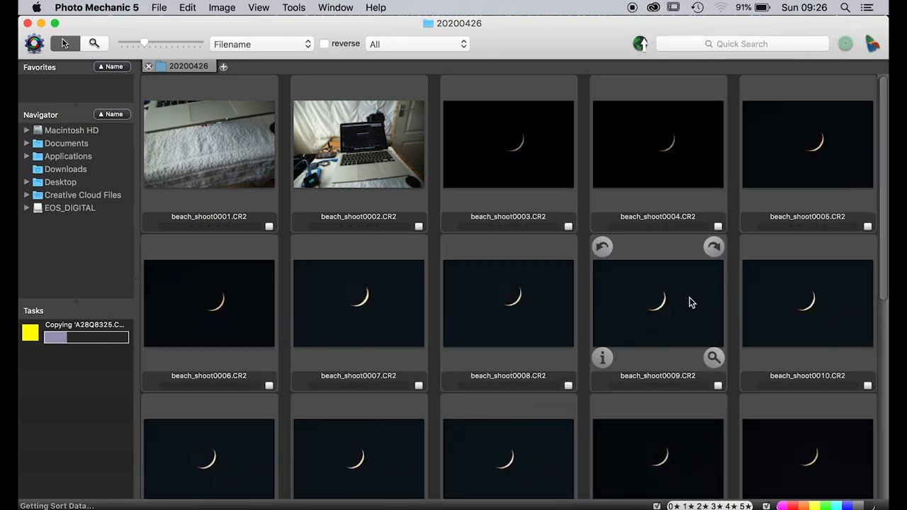
{"action": "scroll", "scroll_direction": "down", "scroll_amount": 3}
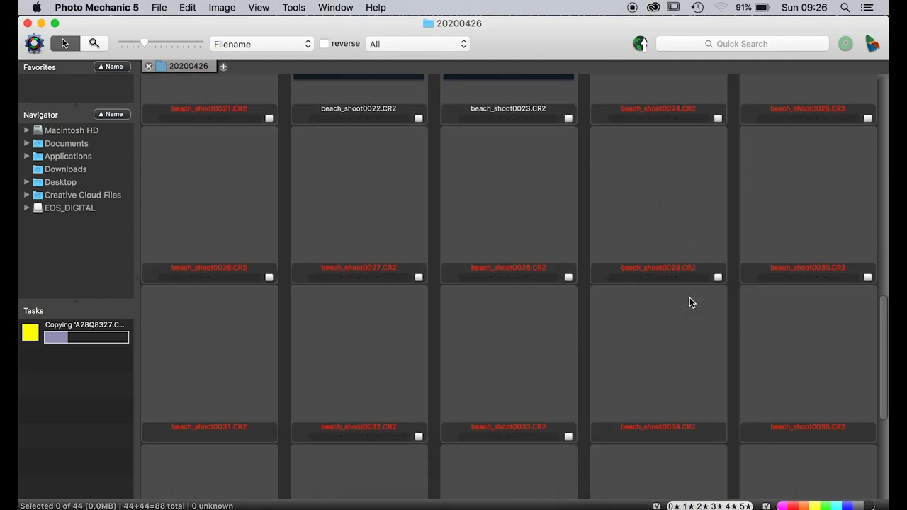
{"action": "scroll", "scroll_direction": "down", "scroll_amount": 3}
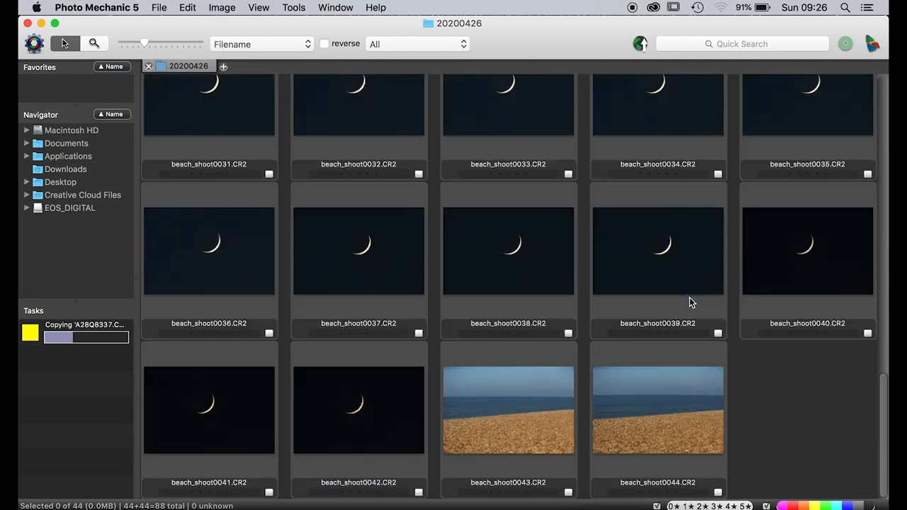
{"action": "scroll", "scroll_direction": "up", "scroll_amount": 3}
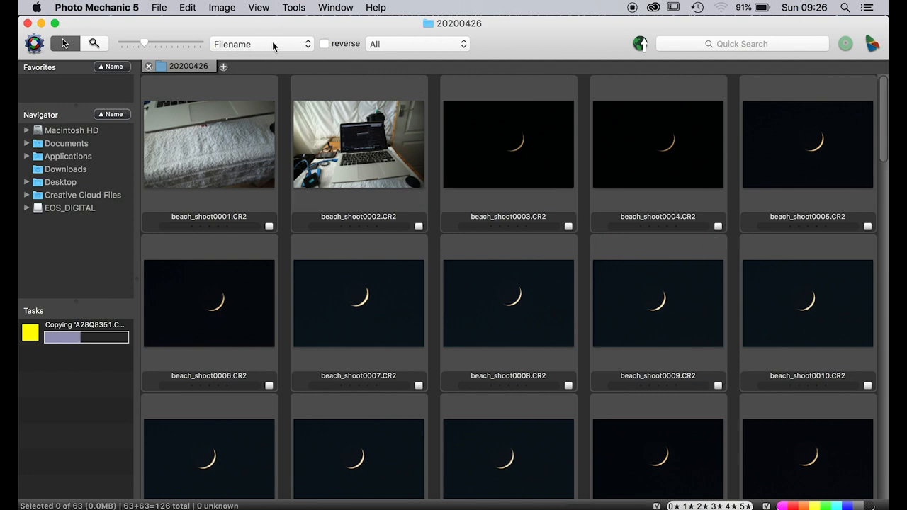
{"action": "left_click", "coordinate": [261, 44]}
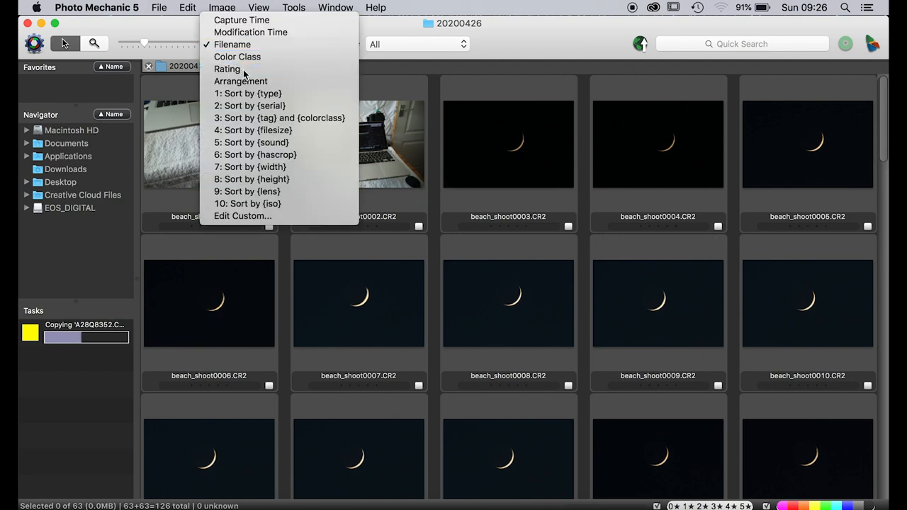
{"action": "left_click", "coordinate": [227, 69]}
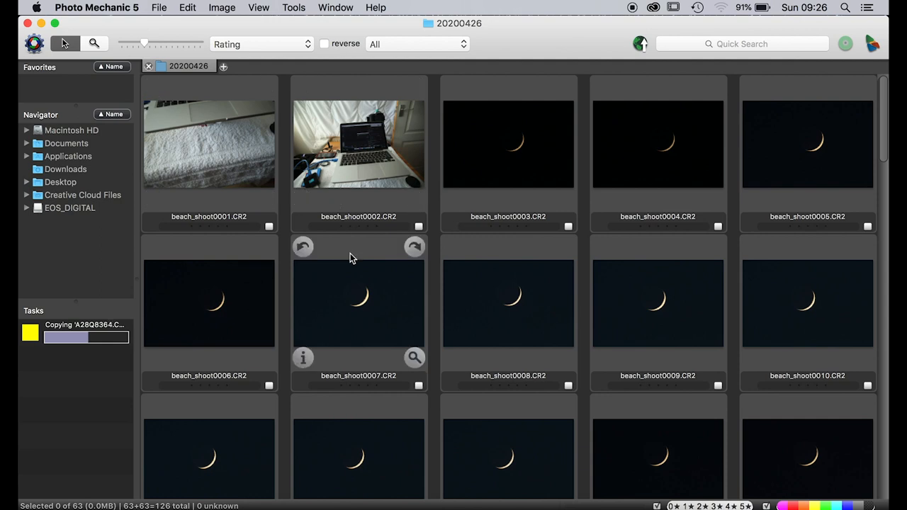
{"action": "scroll", "scroll_direction": "down", "scroll_amount": 3}
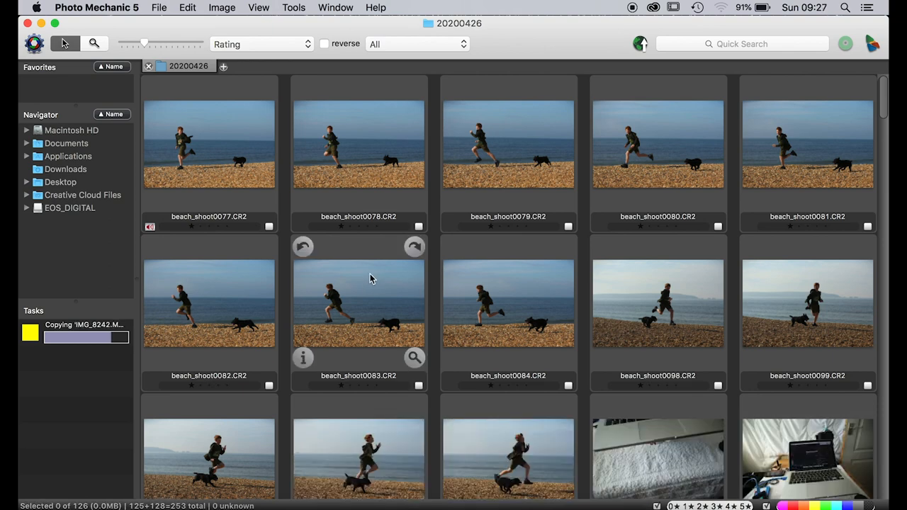
- Preview beach_shoot0080 and send it to Photoshop for editing
{"action": "left_click", "coordinate": [658, 146]}
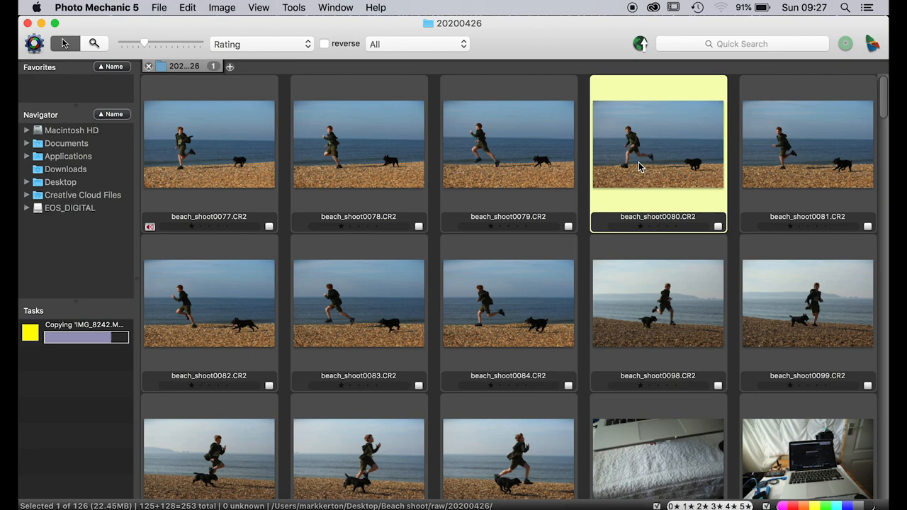
{"action": "double_click", "coordinate": [658, 144]}
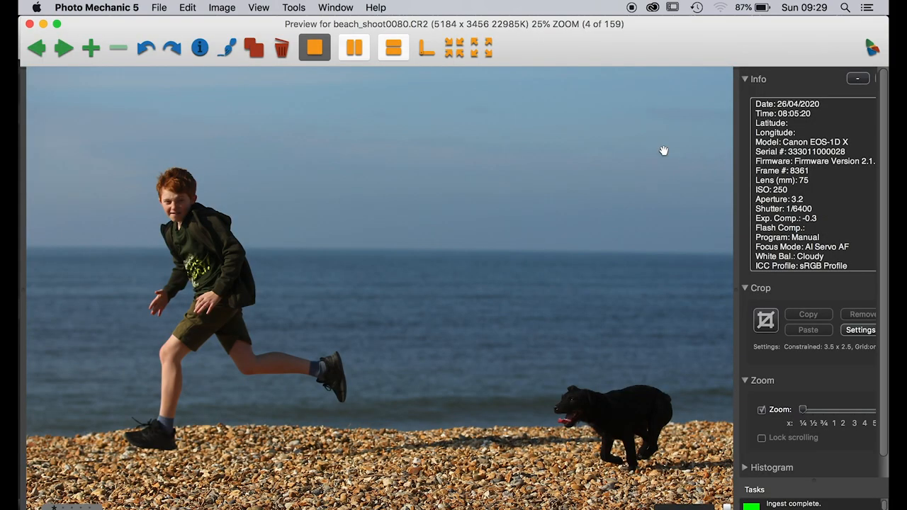
{"action": "mouse_move", "coordinate": [229, 48]}
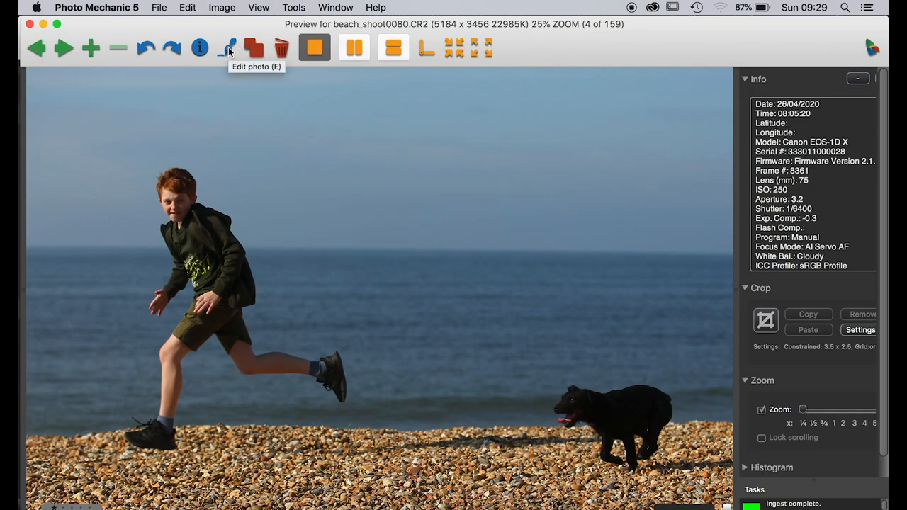
{"action": "left_click", "coordinate": [255, 48]}
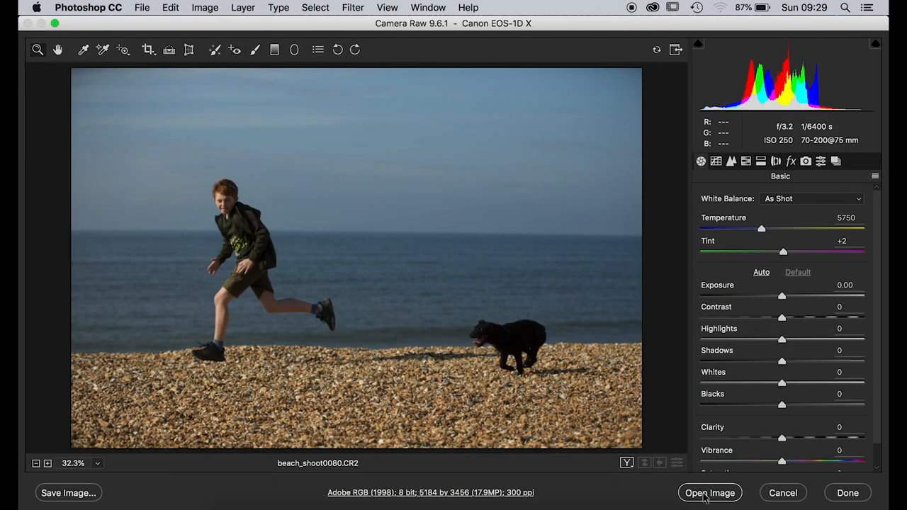
{"action": "mouse_move", "coordinate": [709, 492]}
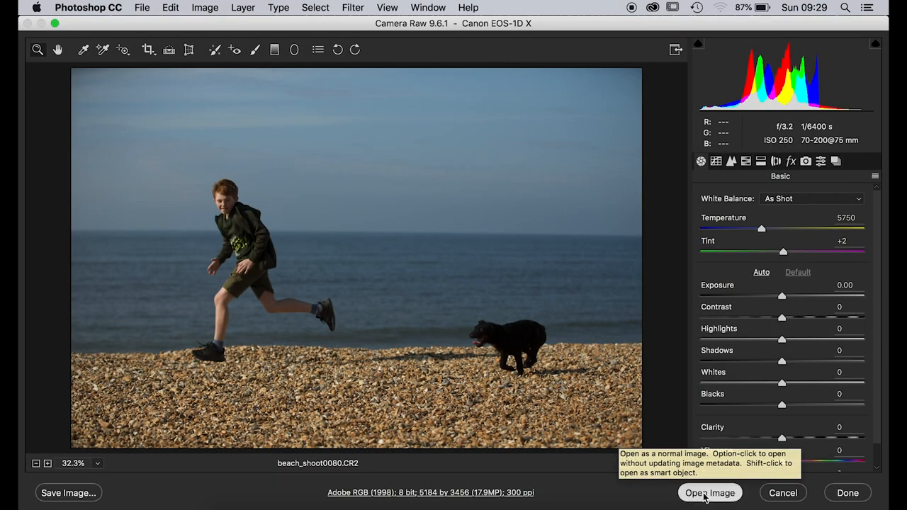
- Bring beach_shoot0080 from Camera Raw into Photoshop and crop it 3.5 x 2.5 around the boy and dog
{"action": "left_click", "coordinate": [710, 492]}
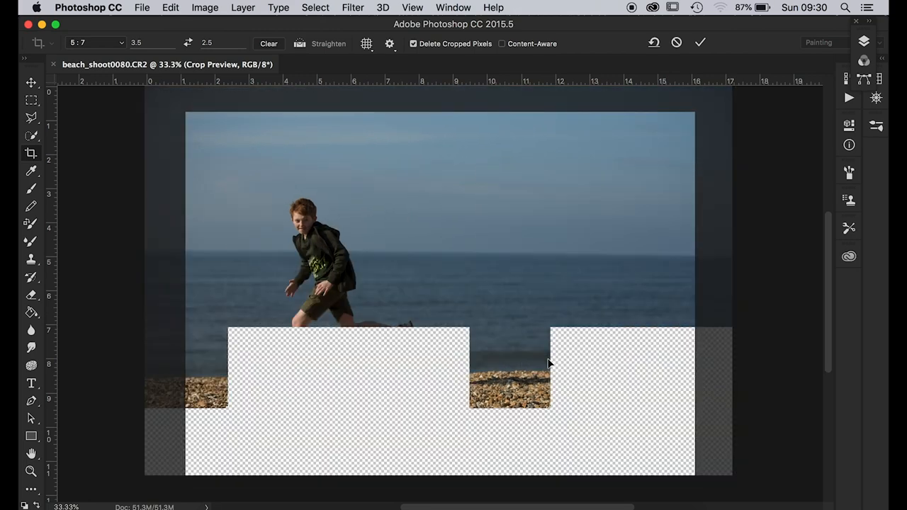
{"action": "left_click", "coordinate": [700, 42]}
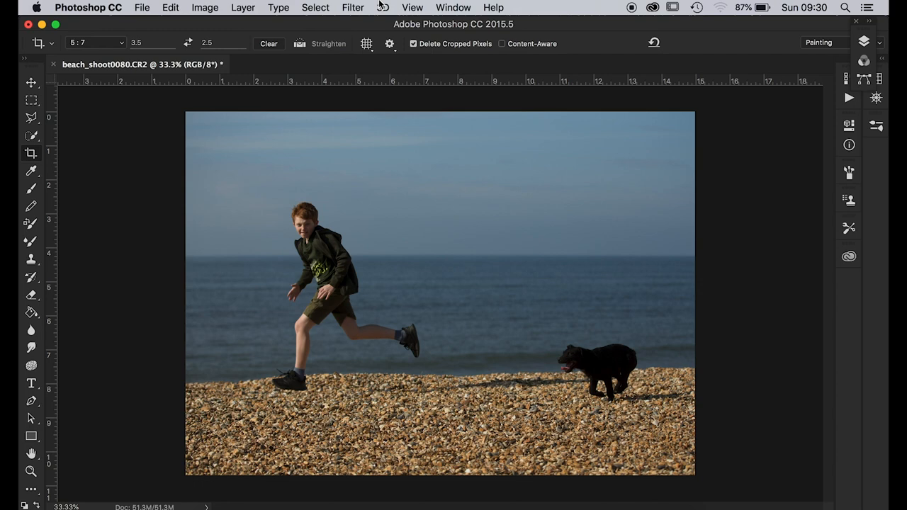
- Apply Unsharp Mask with Amount 80, Radius 1.5, Threshold 0
{"action": "left_click", "coordinate": [353, 7]}
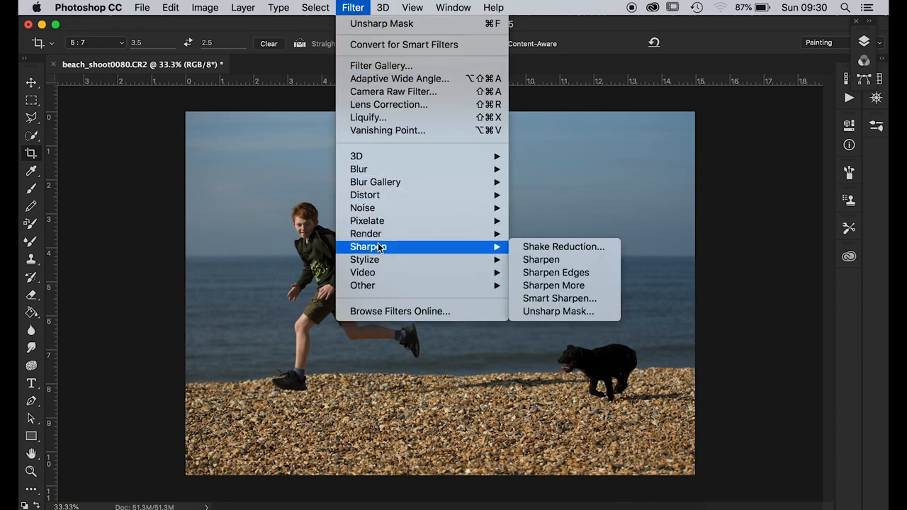
{"action": "left_click", "coordinate": [558, 312]}
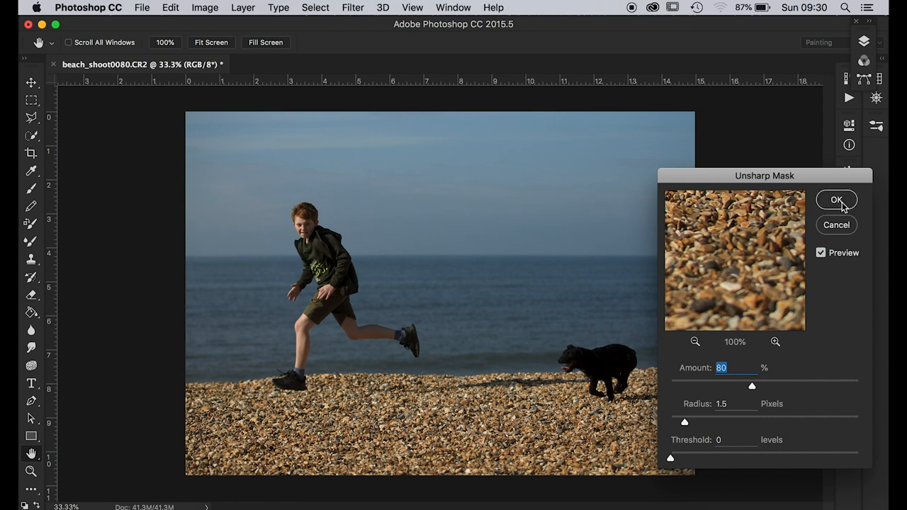
{"action": "left_click", "coordinate": [836, 200]}
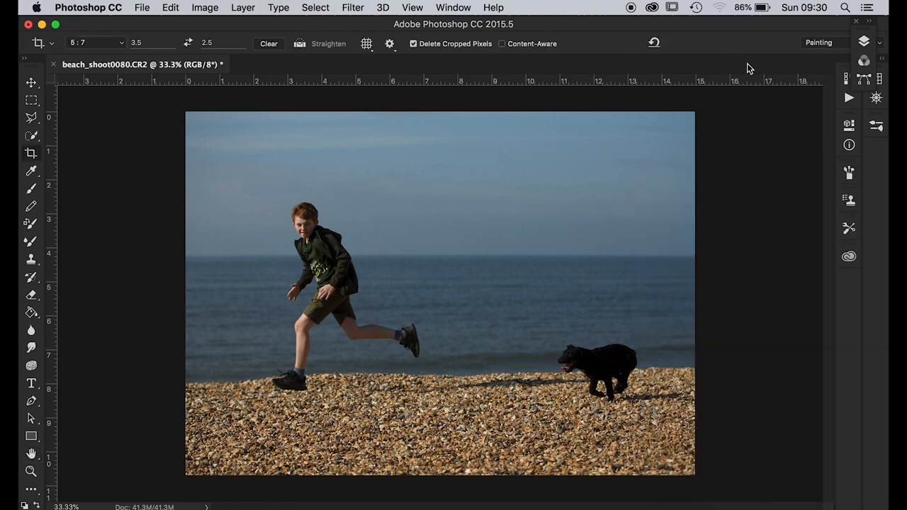
{"action": "mouse_move", "coordinate": [467, 15]}
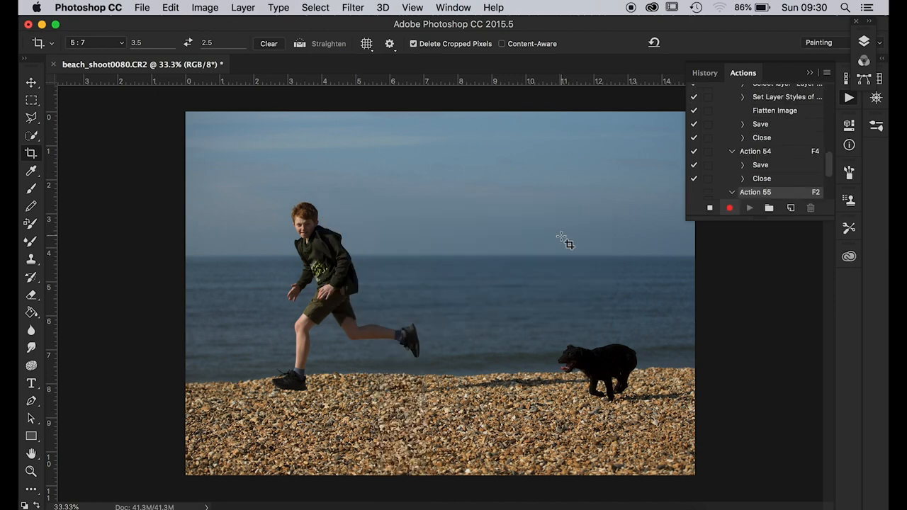
{"action": "mouse_move", "coordinate": [142, 13]}
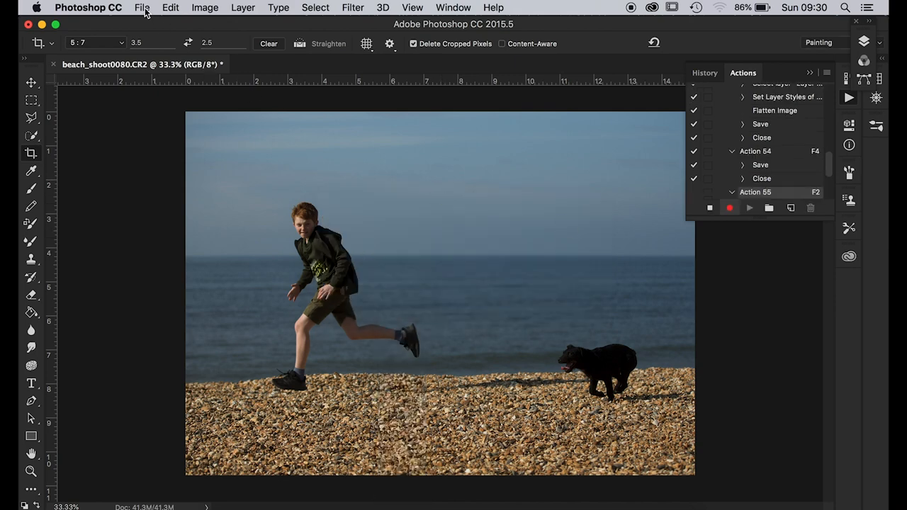
{"action": "mouse_move", "coordinate": [157, 153]}
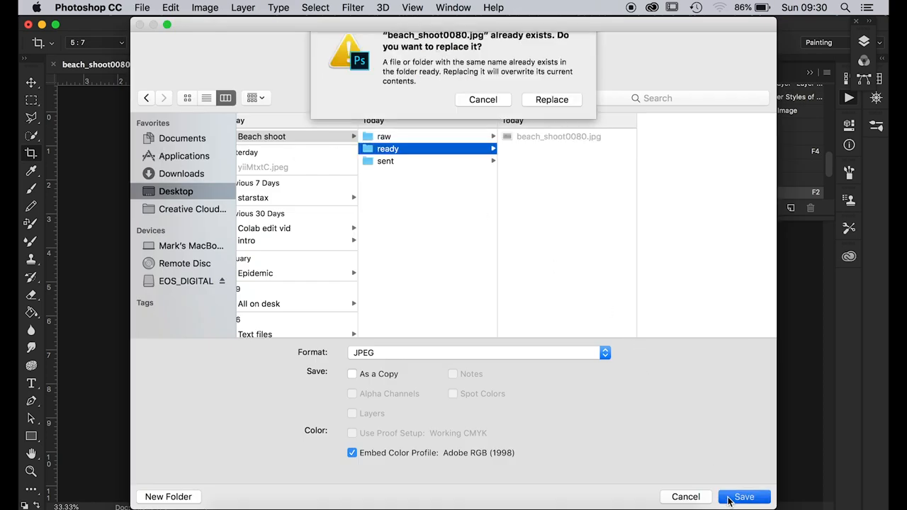
- Save beach_shoot0080 as a Quality 12 Maximum JPEG in the ready folder, replacing the old copy
{"action": "left_click", "coordinate": [551, 100]}
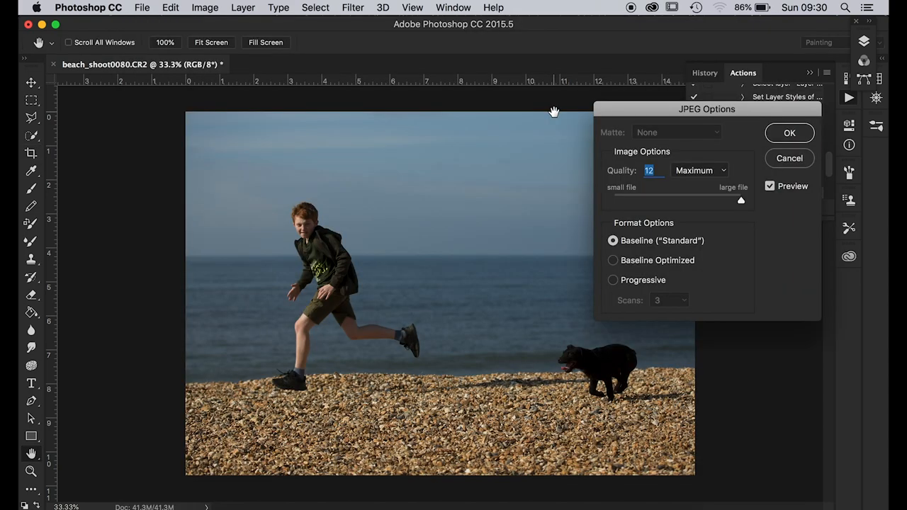
{"action": "left_click", "coordinate": [789, 132]}
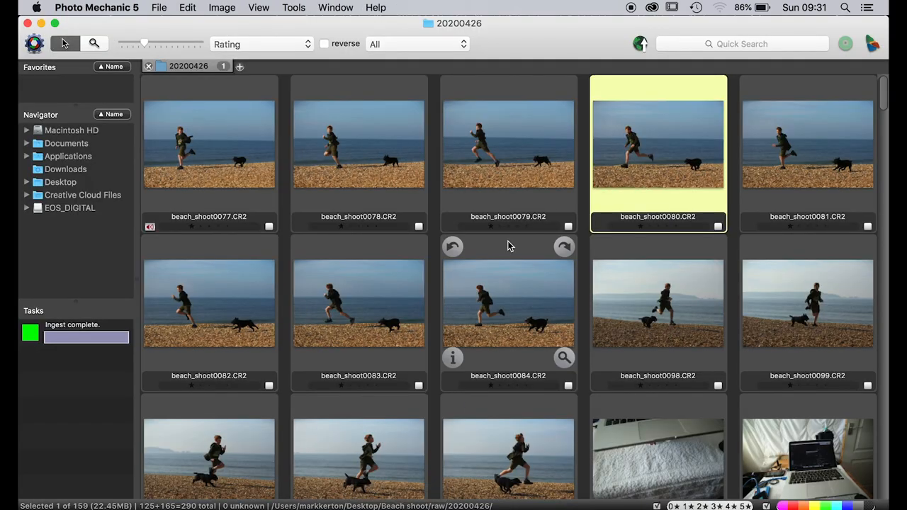
- Load the ready folder as its own contact sheet and preview beach_shoot0080.jpg for FTP upload
{"action": "left_click", "coordinate": [159, 8]}
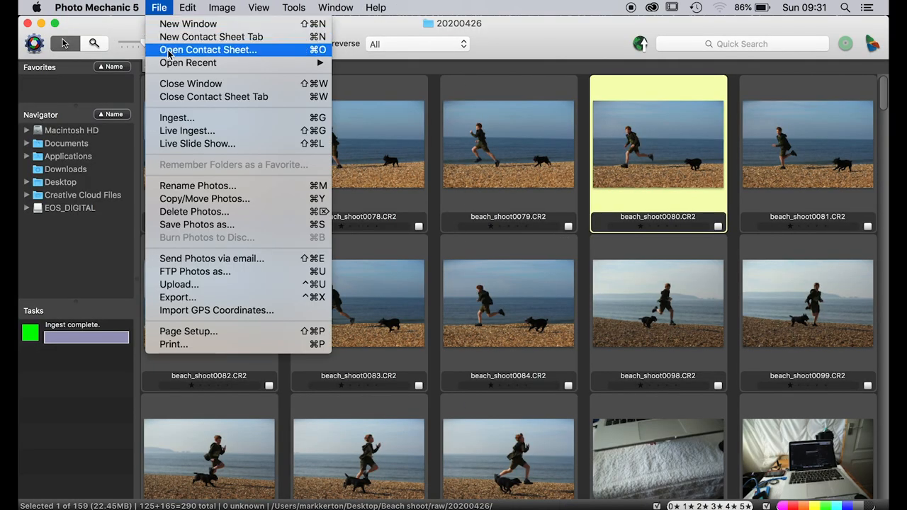
{"action": "left_click", "coordinate": [208, 49]}
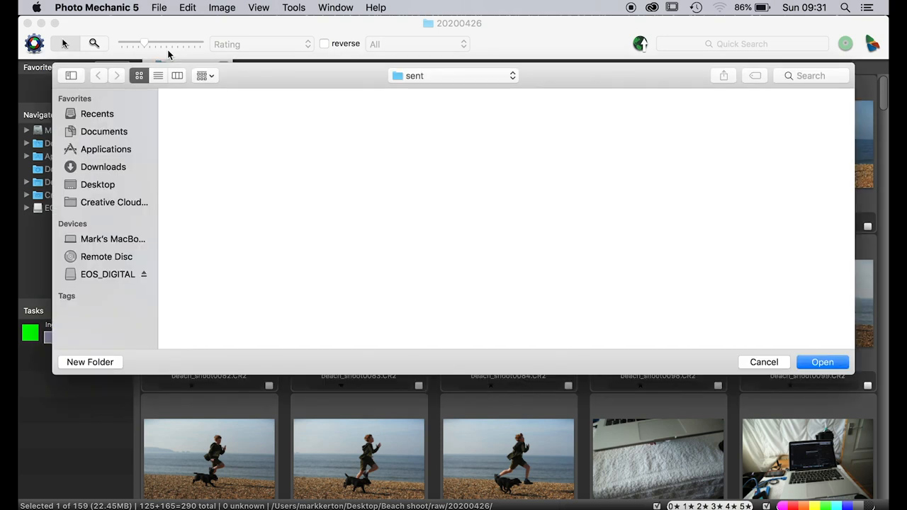
{"action": "left_click", "coordinate": [97, 185]}
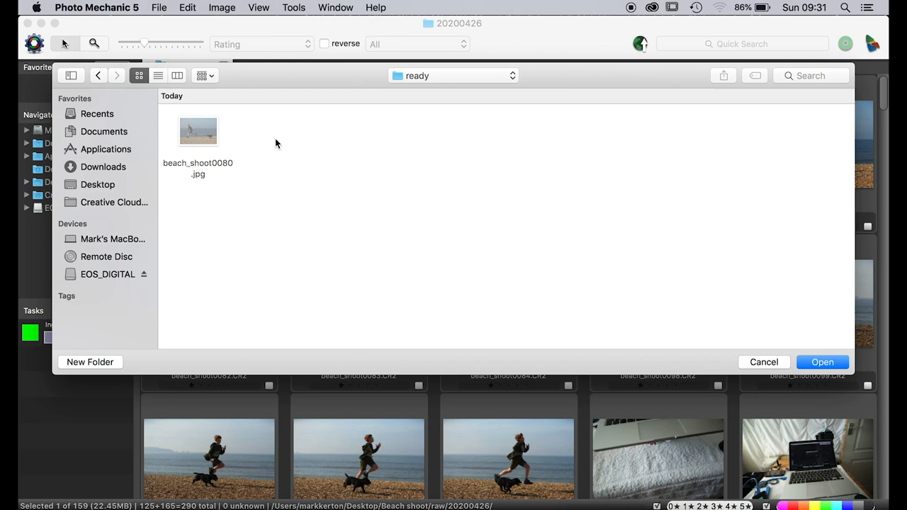
{"action": "left_click", "coordinate": [822, 362]}
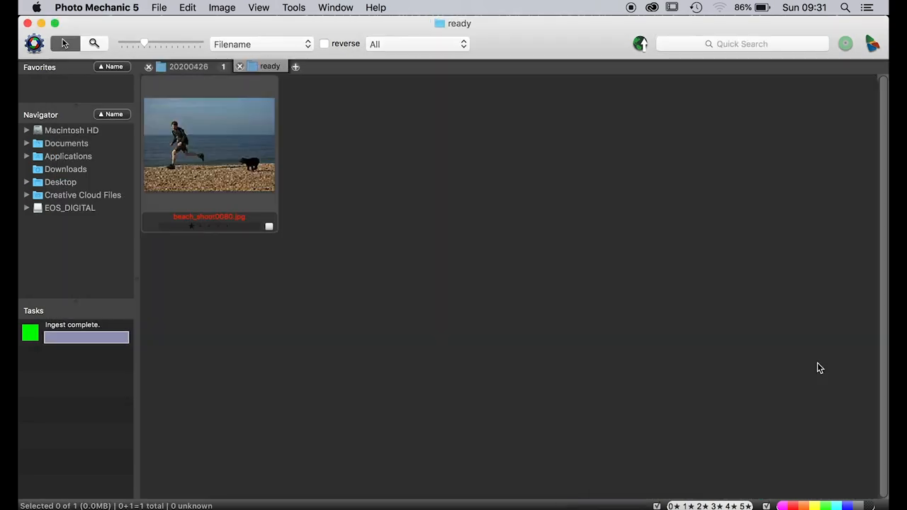
{"action": "double_click", "coordinate": [209, 144]}
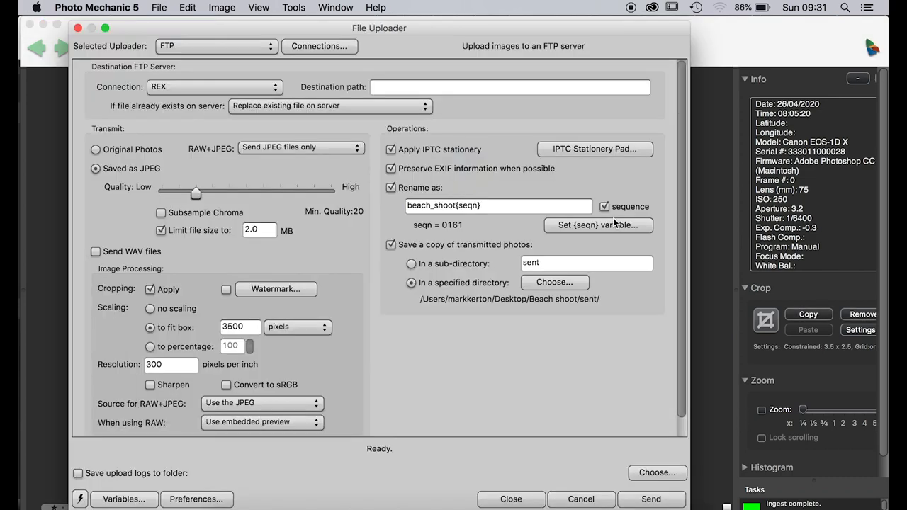
- Caption beach_shoot0080.jpg in the IPTC Stationery Pad about the running boy
{"action": "left_click", "coordinate": [594, 149]}
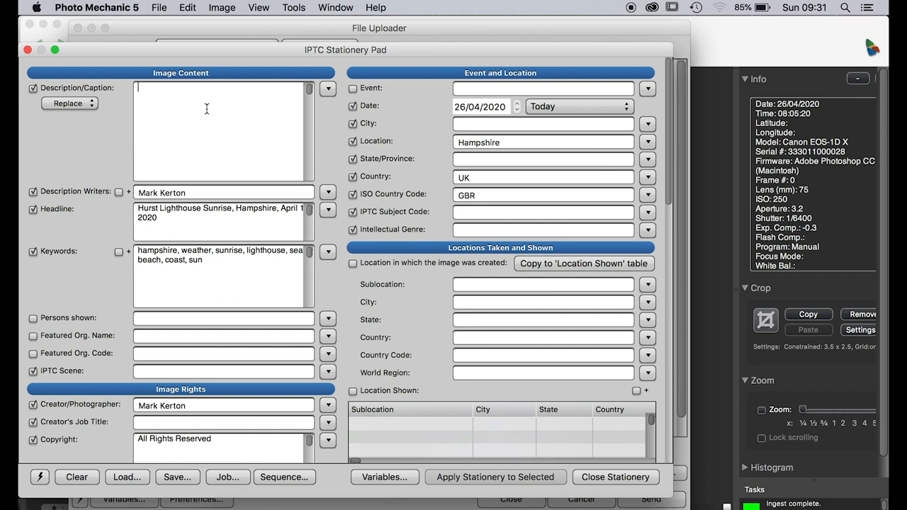
{"action": "type", "text": "Ham"}
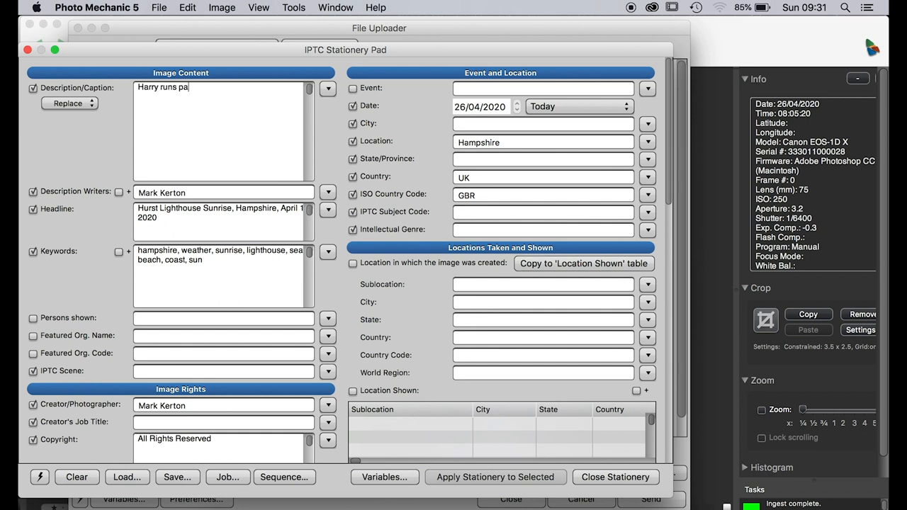
{"action": "type", "text": "st with"}
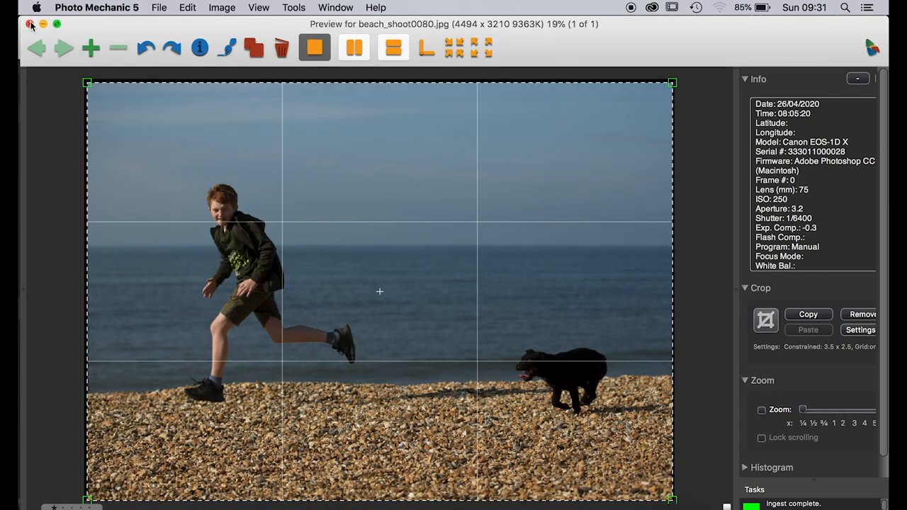
- Return to the 20200426 contact sheet and send beach_shoot0079.CR2 to Photoshop
{"action": "left_click", "coordinate": [31, 24]}
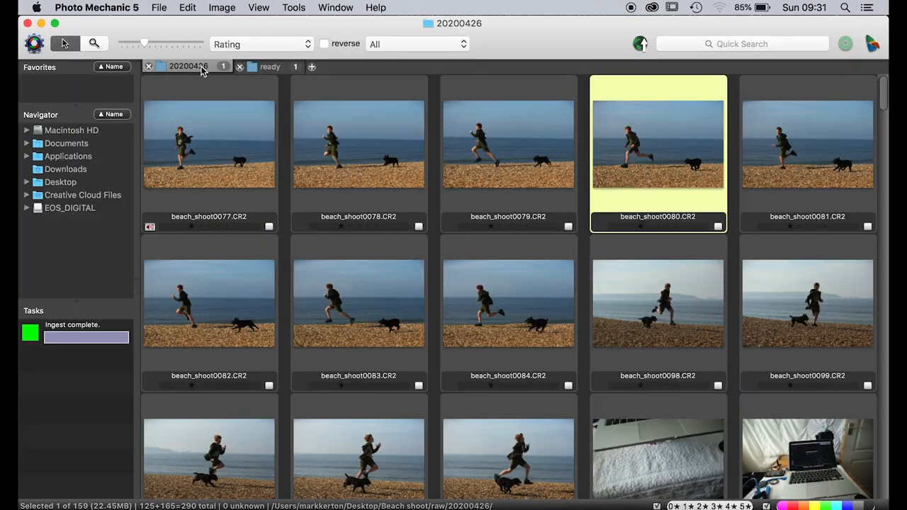
{"action": "mouse_move", "coordinate": [494, 136]}
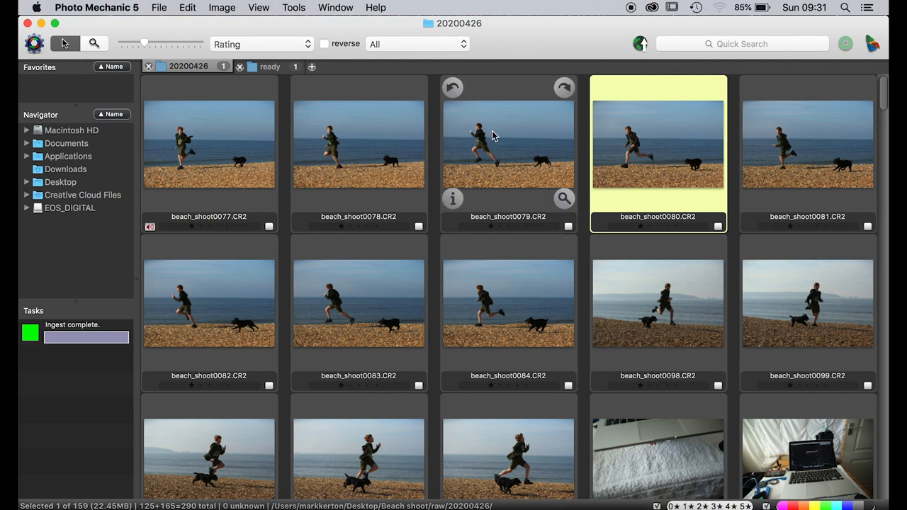
{"action": "double_click", "coordinate": [508, 145]}
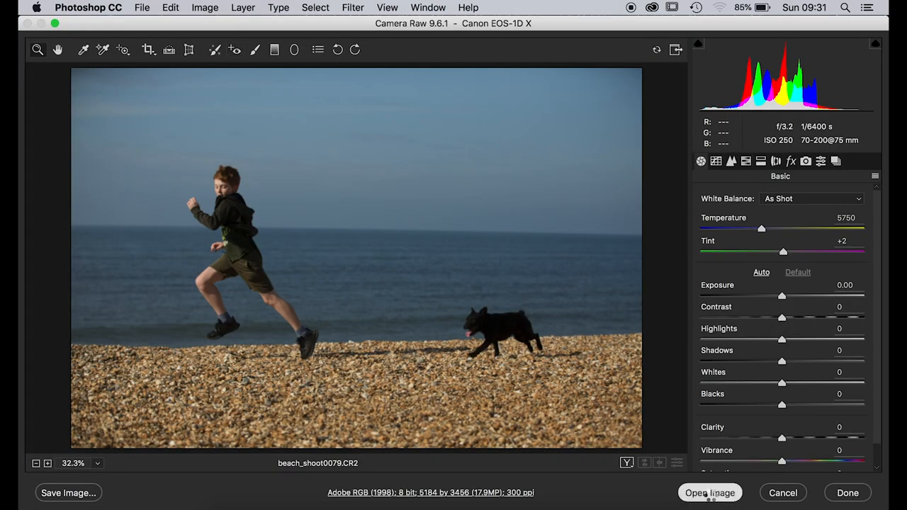
- Bring beach_shoot0079 from Camera Raw into Photoshop and crop it to 5:7 around the boy and dog
{"action": "left_click", "coordinate": [710, 492]}
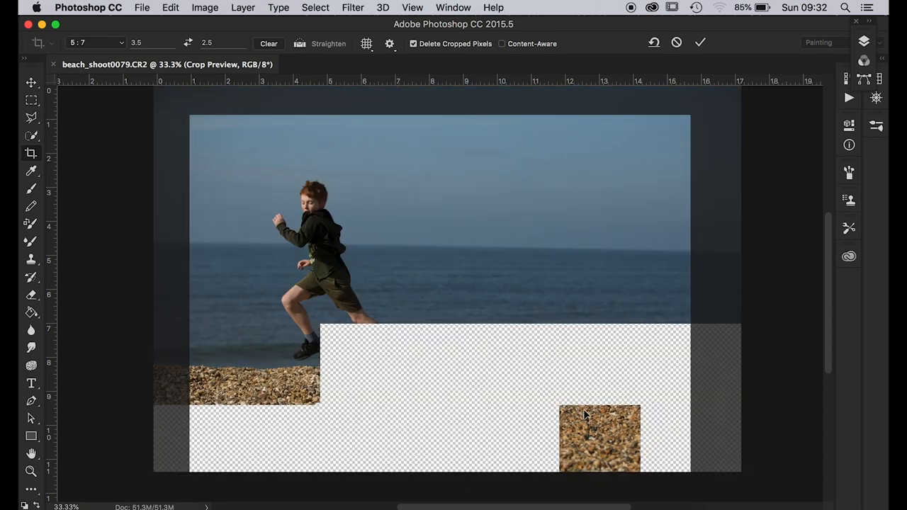
{"action": "left_click", "coordinate": [701, 43]}
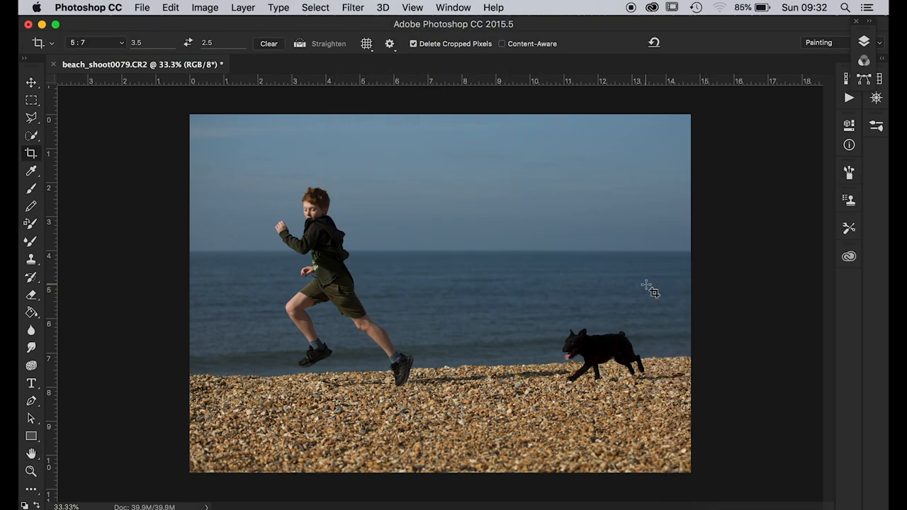
{"action": "mouse_move", "coordinate": [156, 292]}
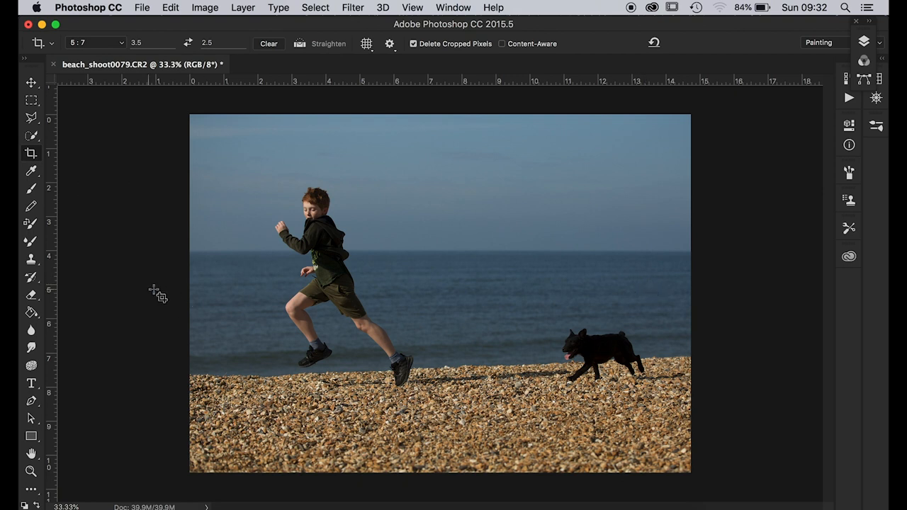
{"action": "mouse_move", "coordinate": [162, 292]}
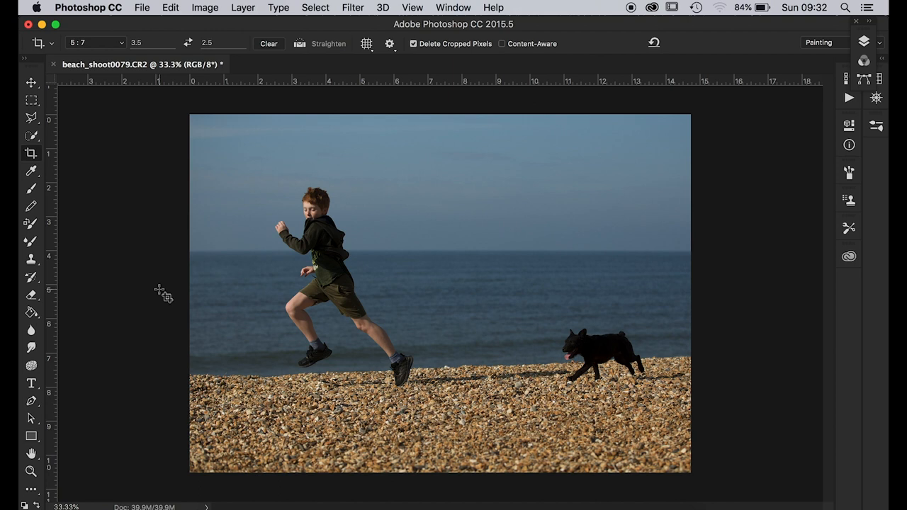
{"action": "mouse_move", "coordinate": [170, 289]}
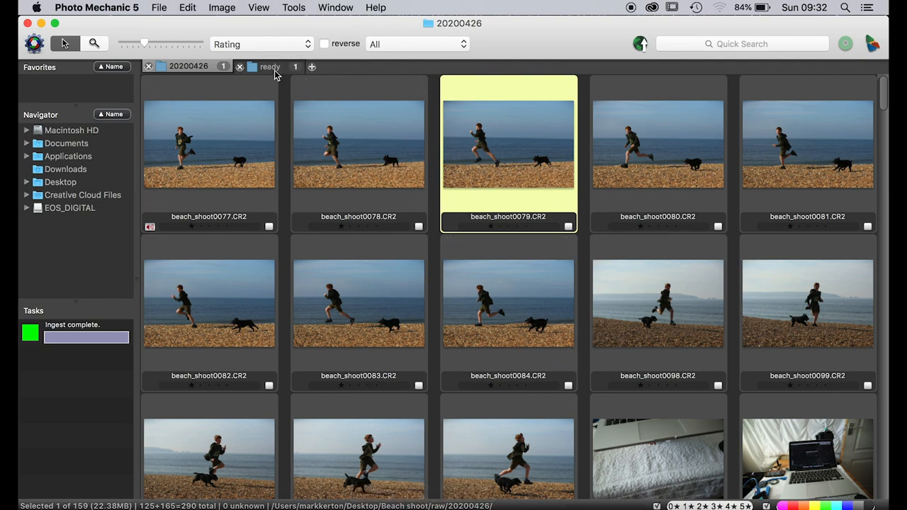
- Preview beach_shoot0079.jpg in the ready folder, confirm its caption and send it via FTP
{"action": "left_click", "coordinate": [270, 66]}
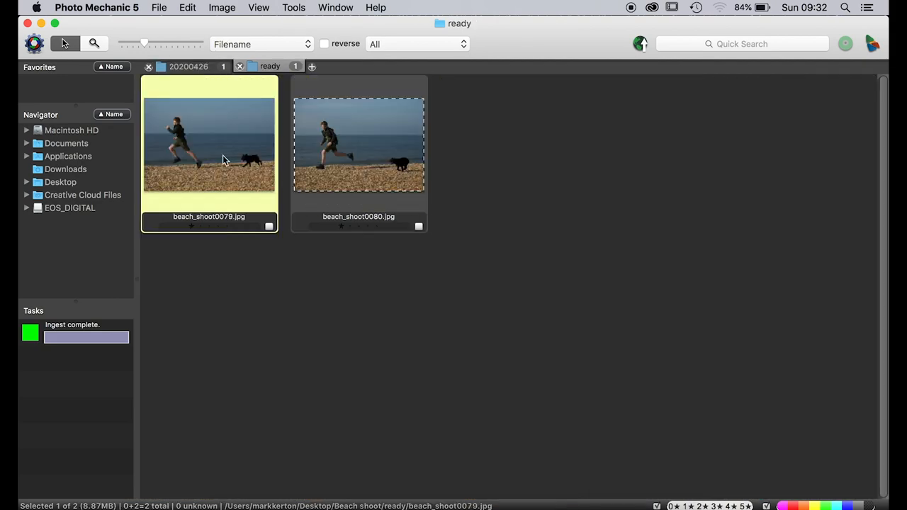
{"action": "double_click", "coordinate": [209, 142]}
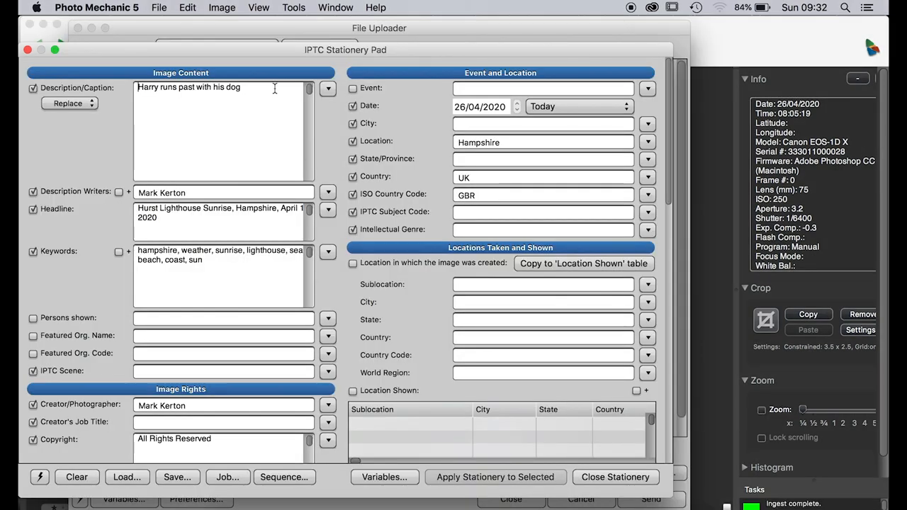
{"action": "left_click", "coordinate": [616, 477]}
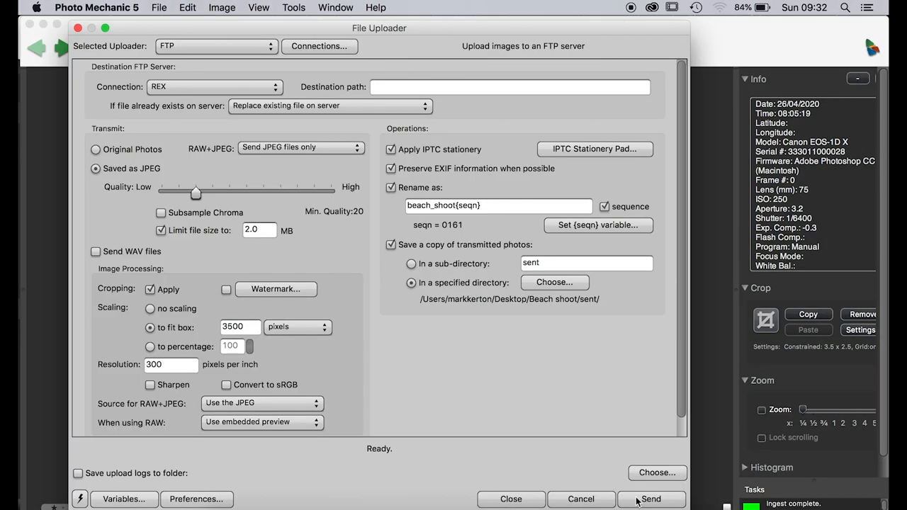
{"action": "left_click", "coordinate": [650, 499]}
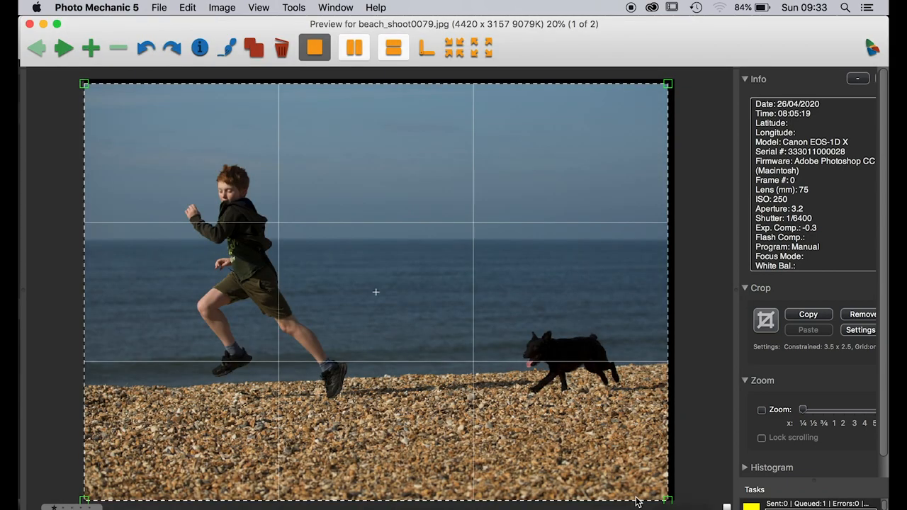